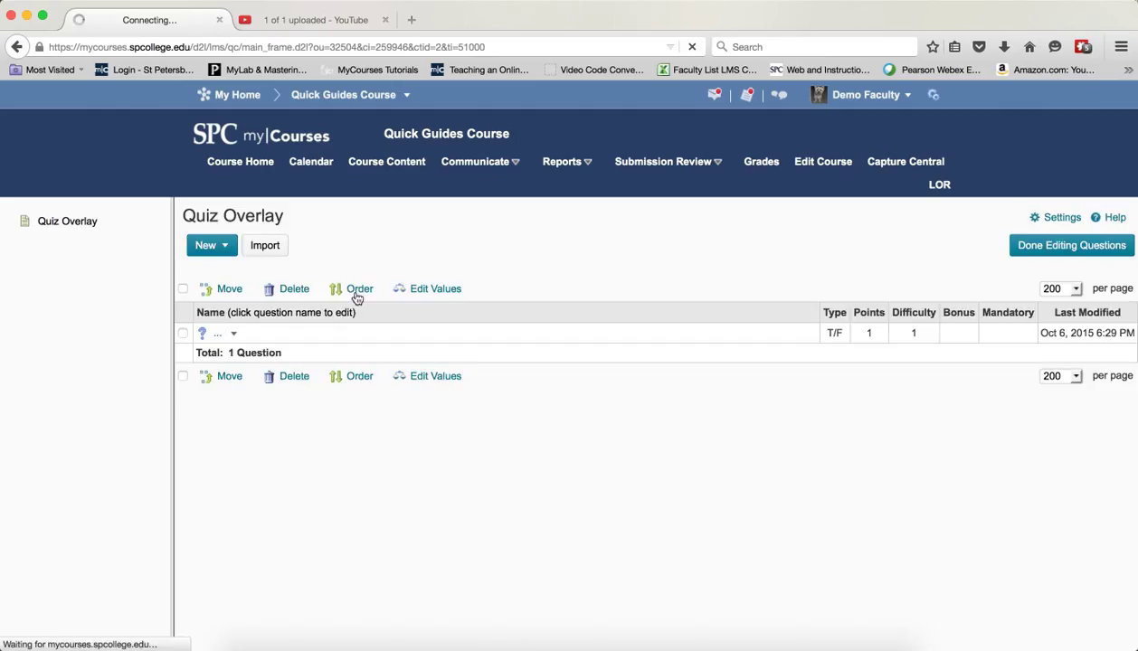
Start a True or False question with the hidden iframe src="/content/Mods/overlays/quiz/index.html" in its HTML source
click(209, 246)
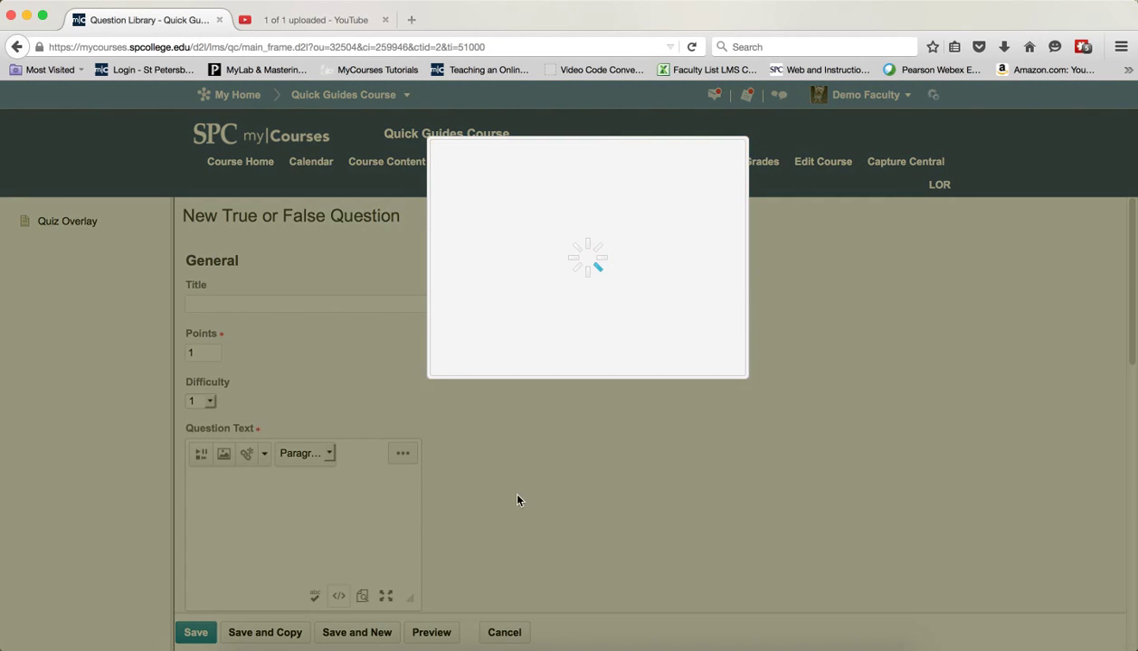
click(338, 595)
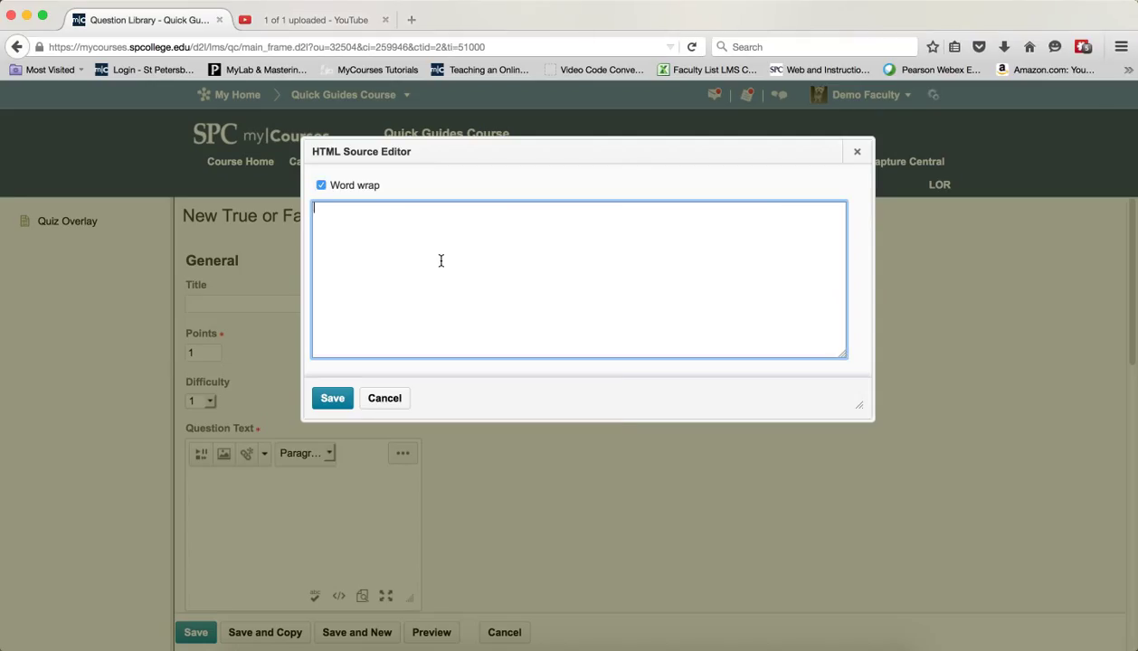
mouse_move(460, 333)
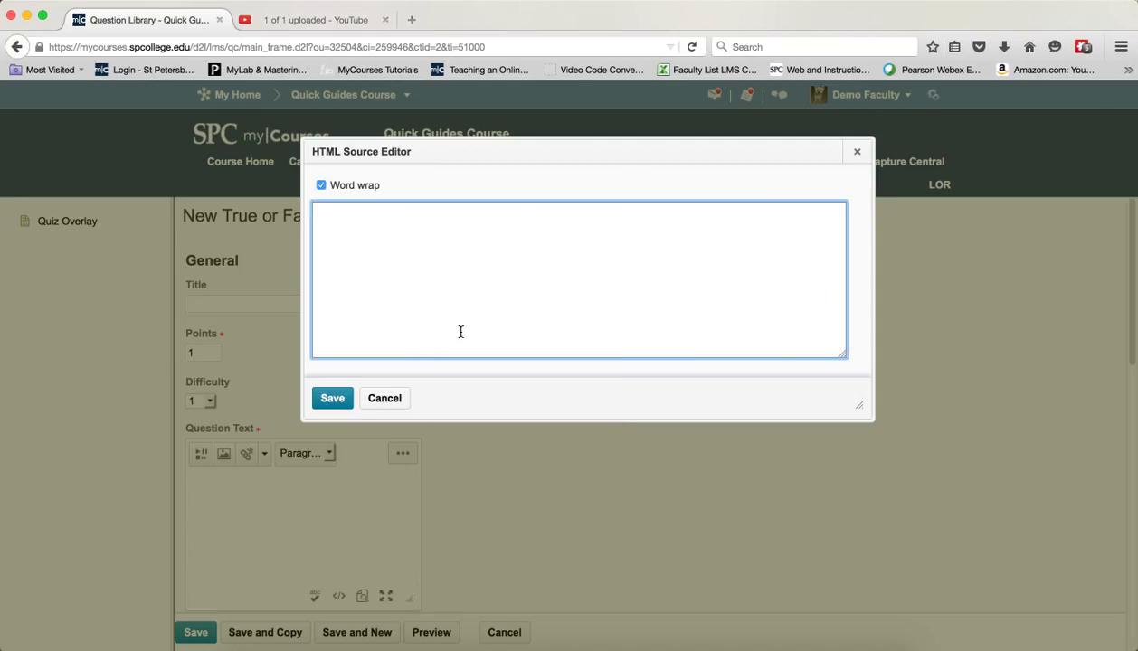
text(<iframe src="/content/Mods/overlays/quiz/index.html" style="display: none;"></iframe>)
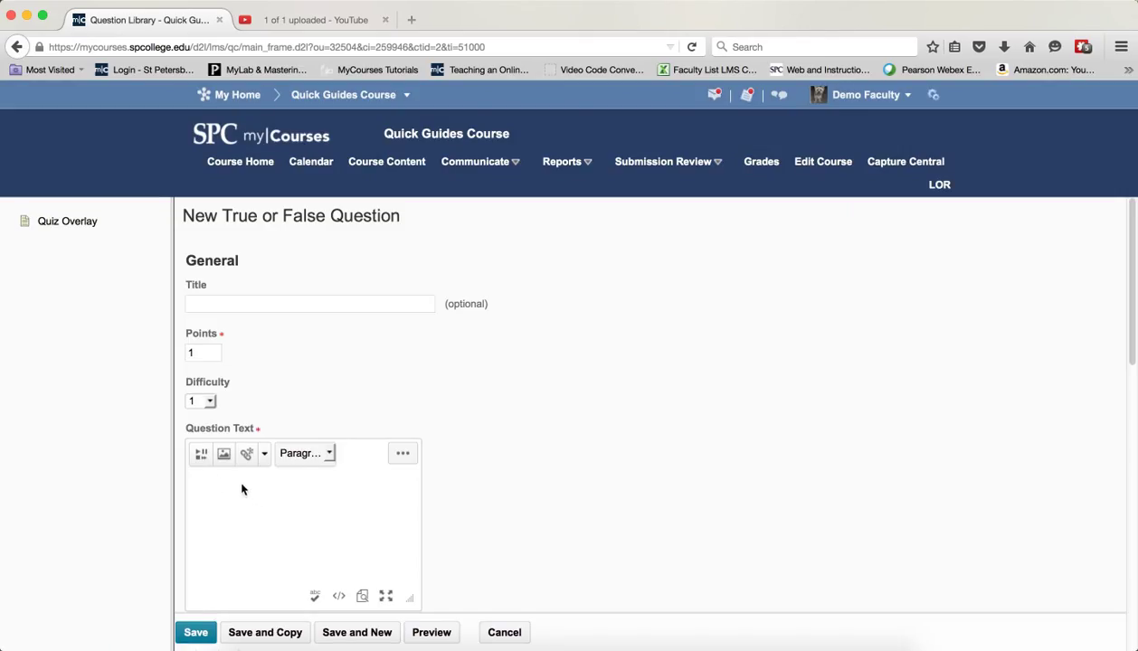
mouse_move(455, 523)
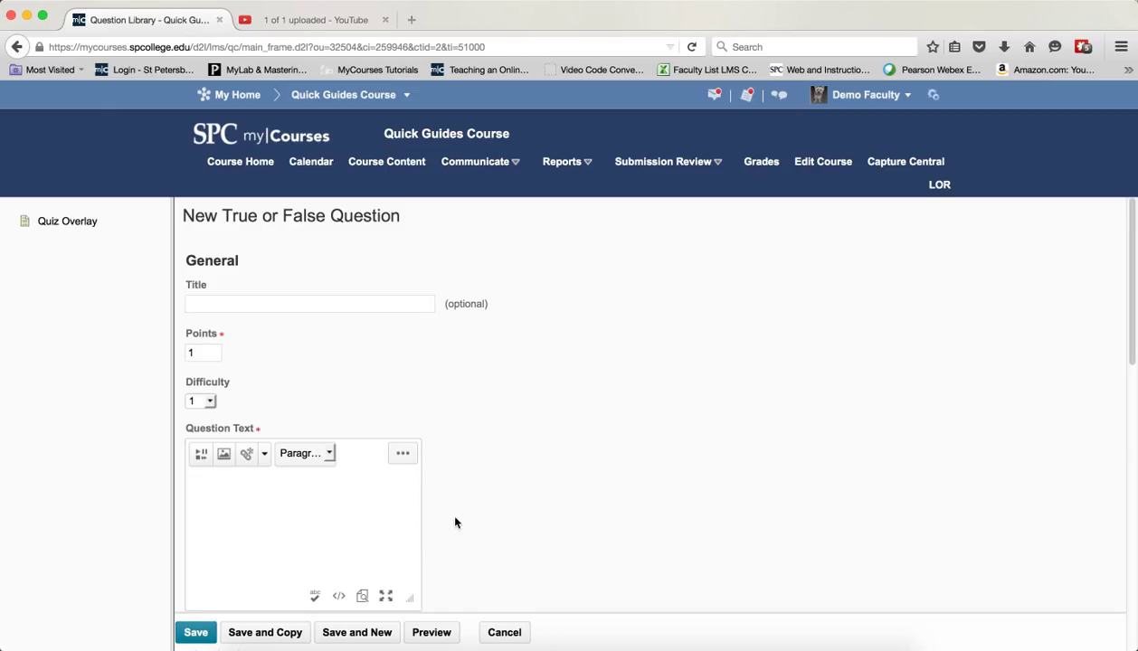
Enter "This is a dog." as the question text
text(This is a dog)
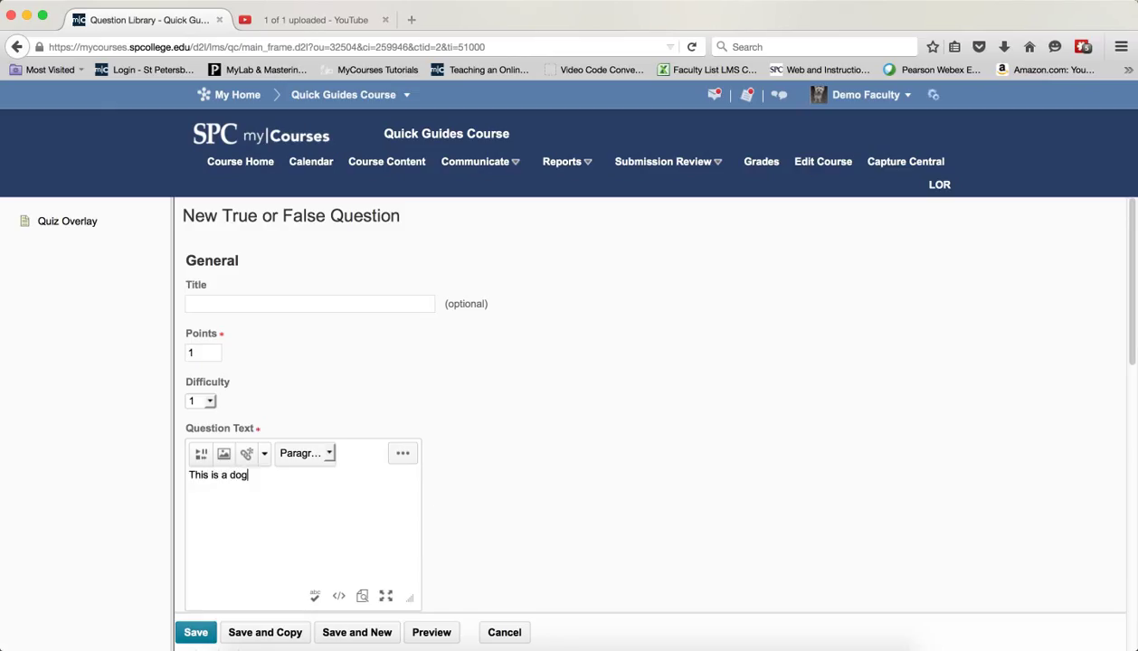
text(.)
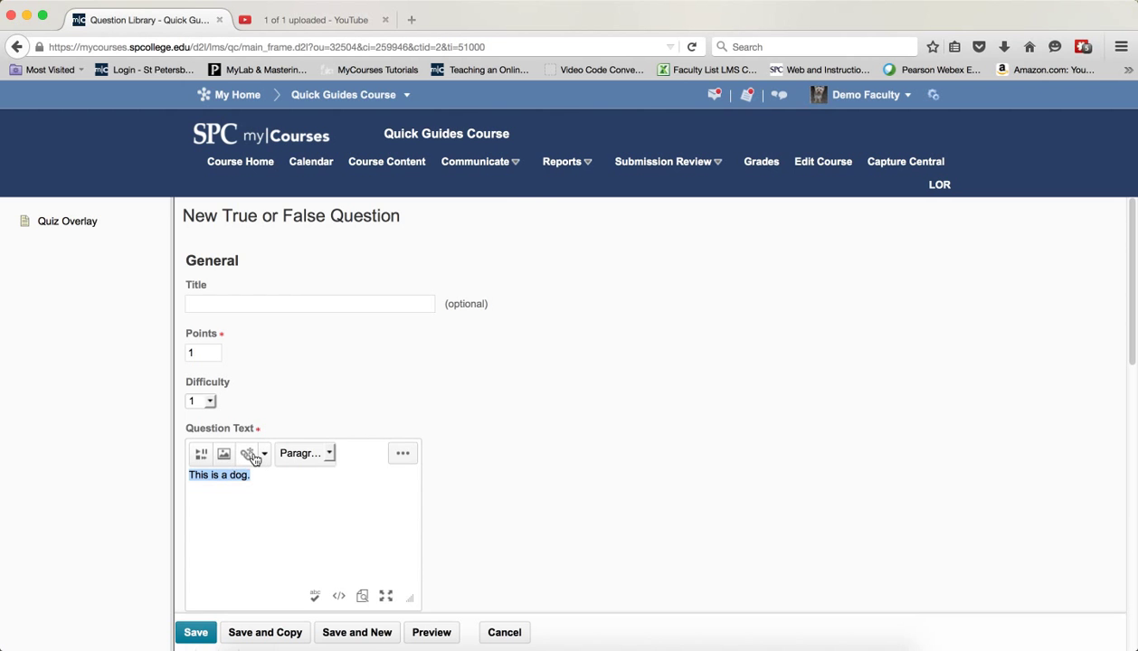
Quicklink the selected text to an image in the course files' Quiz pictures folder
click(248, 453)
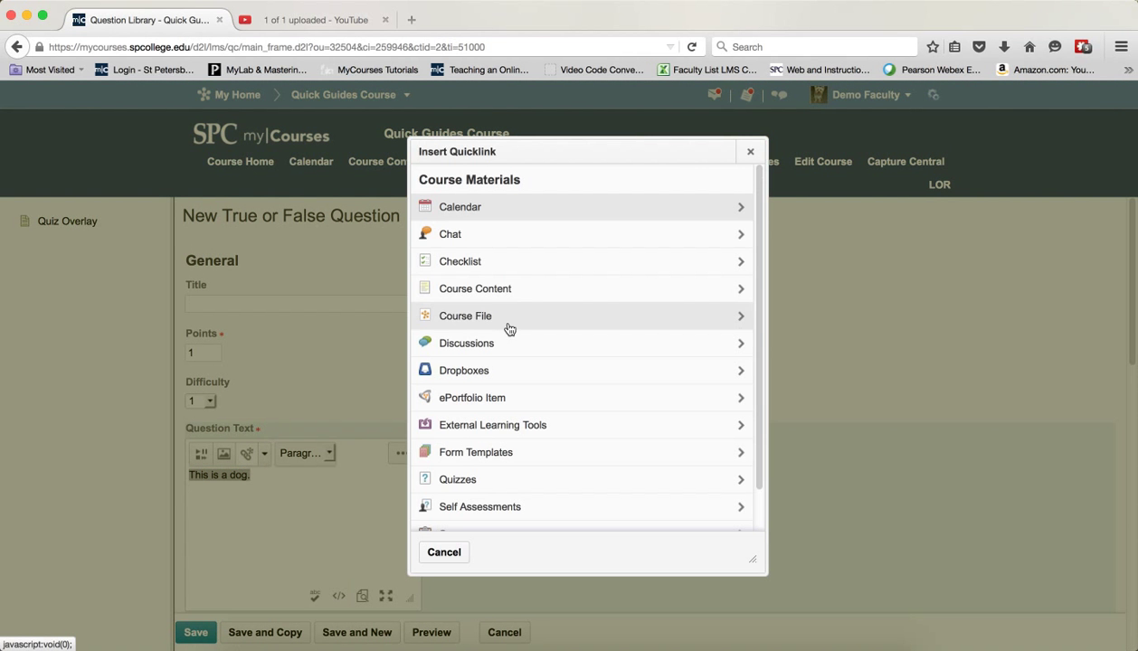
click(465, 315)
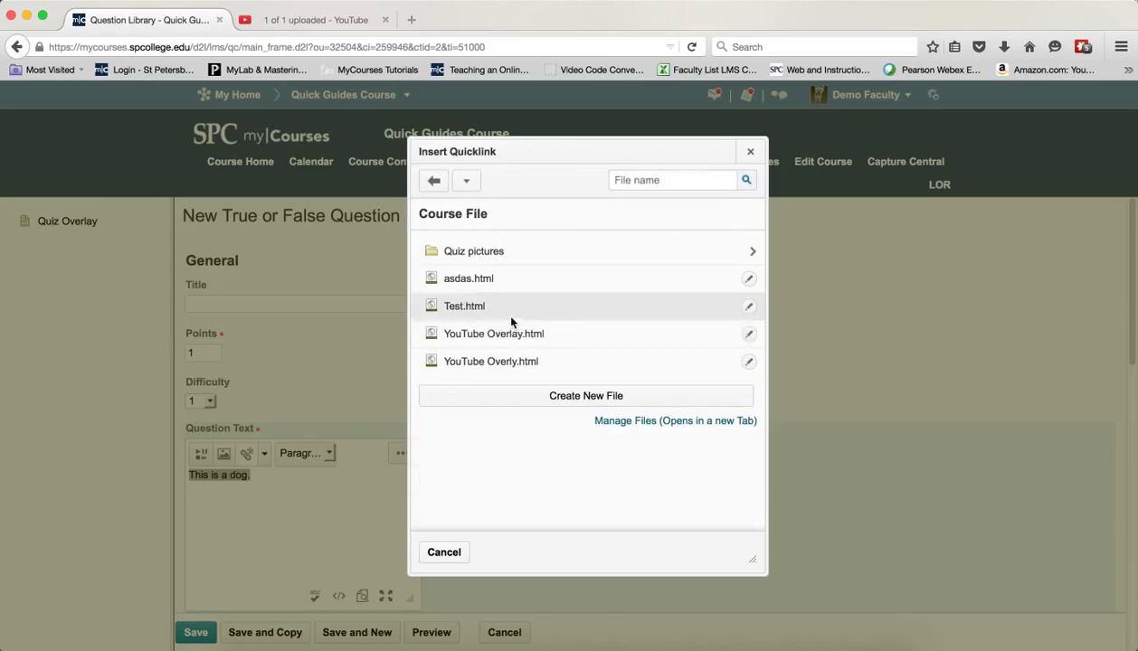
mouse_move(517, 319)
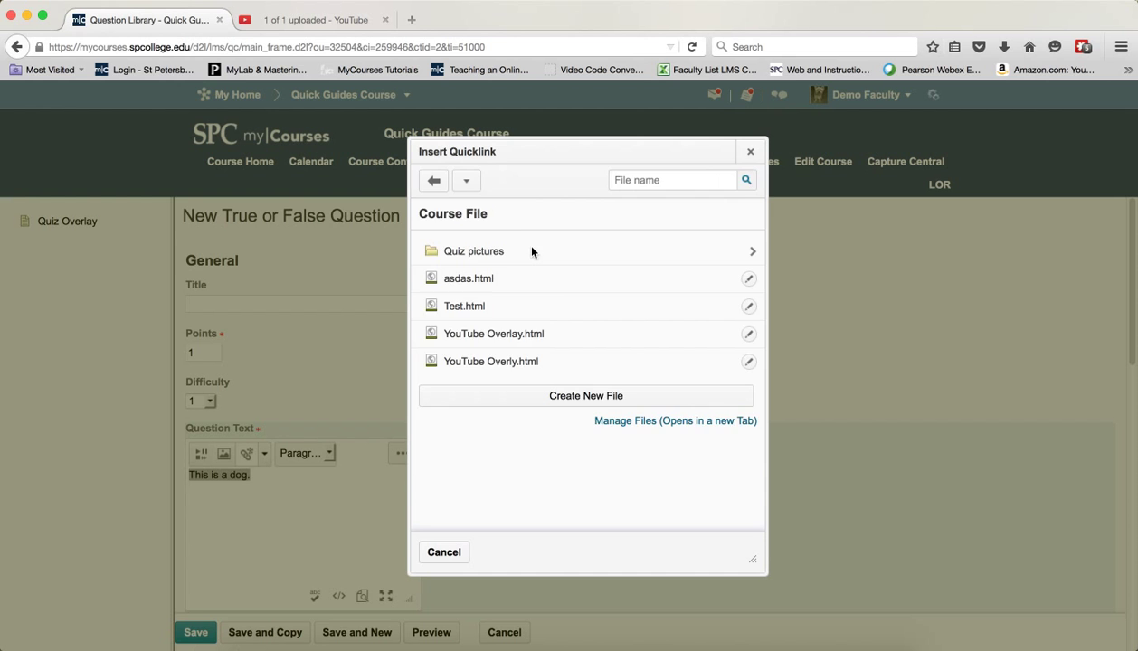
click(474, 249)
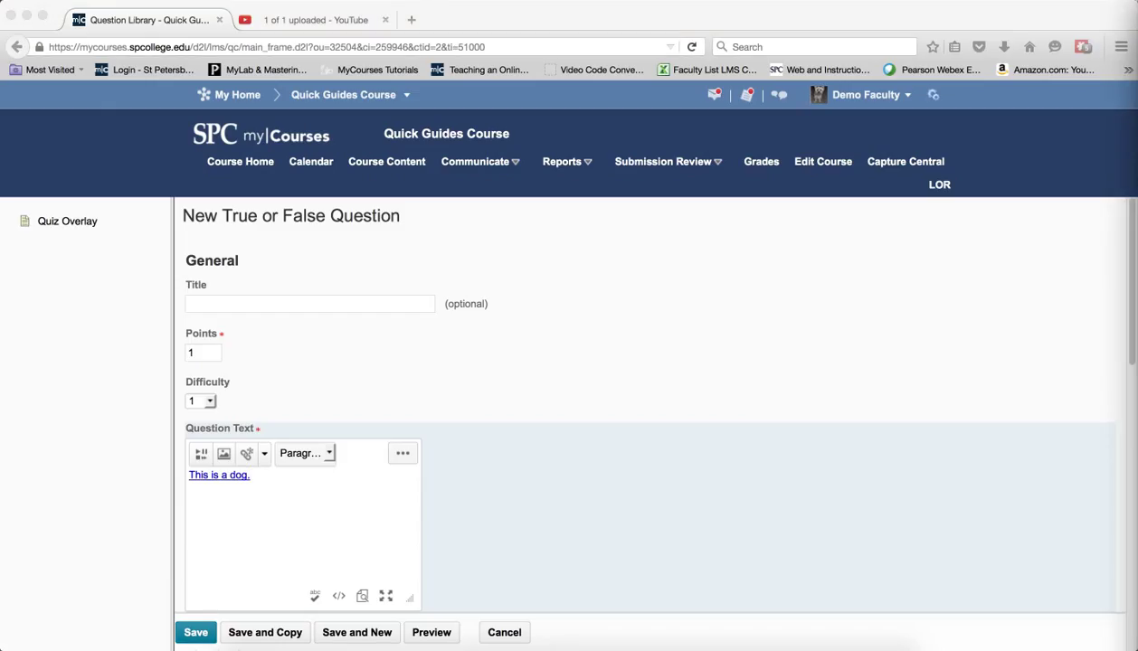
mouse_move(981, 409)
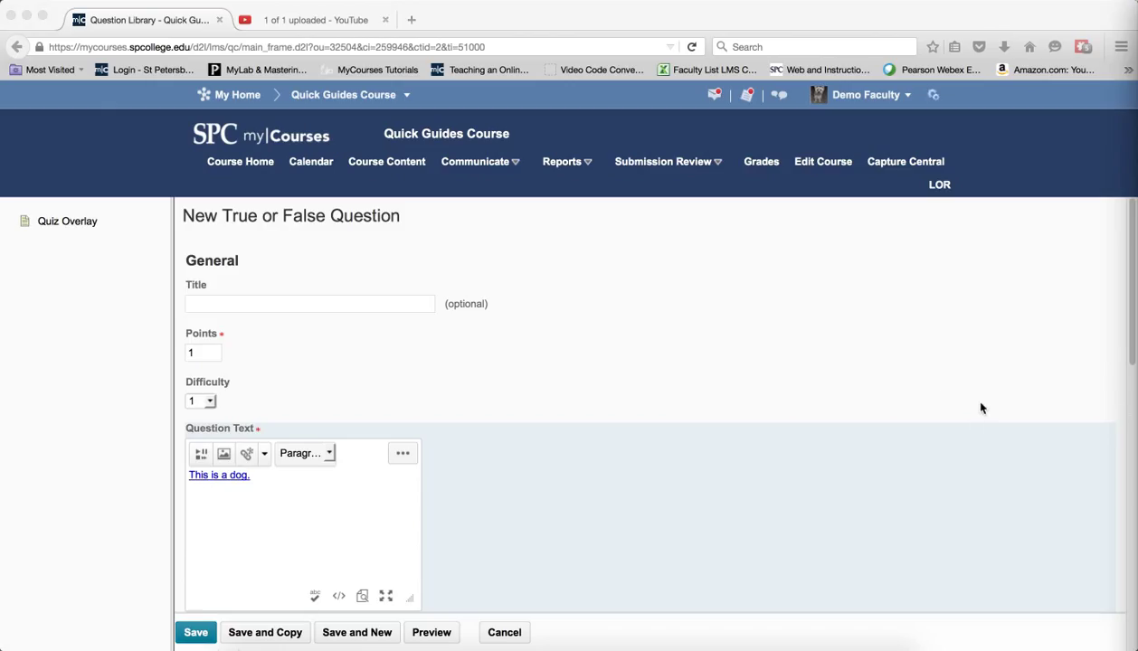
mouse_move(968, 393)
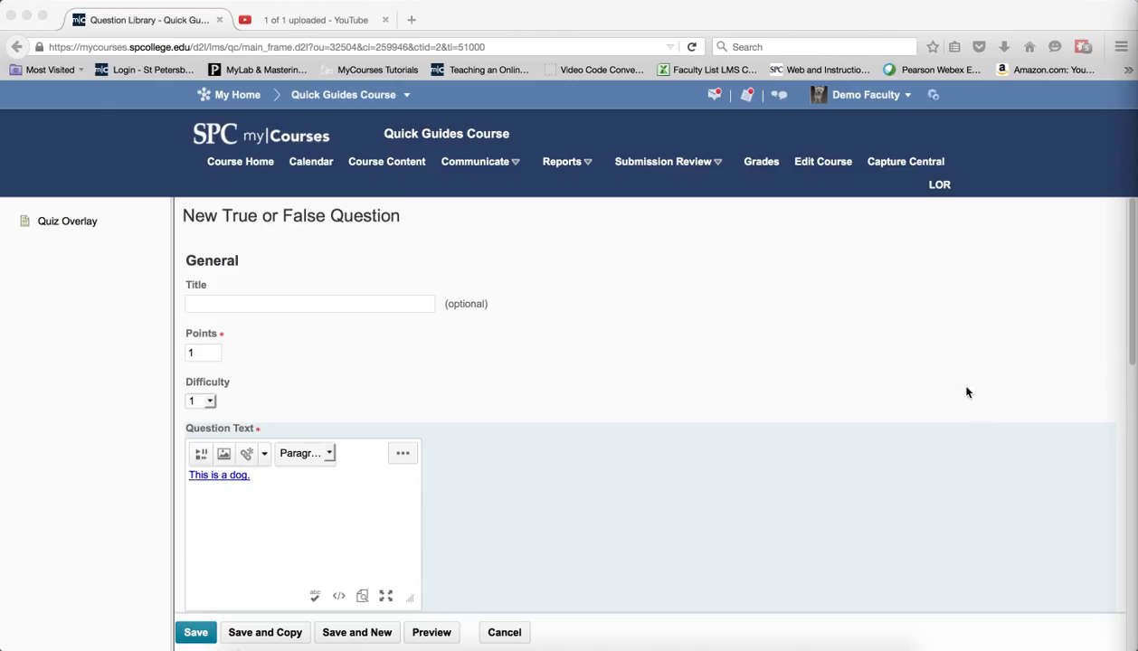
Change the link's target from _self to overlay in the HTML source and save it
click(340, 597)
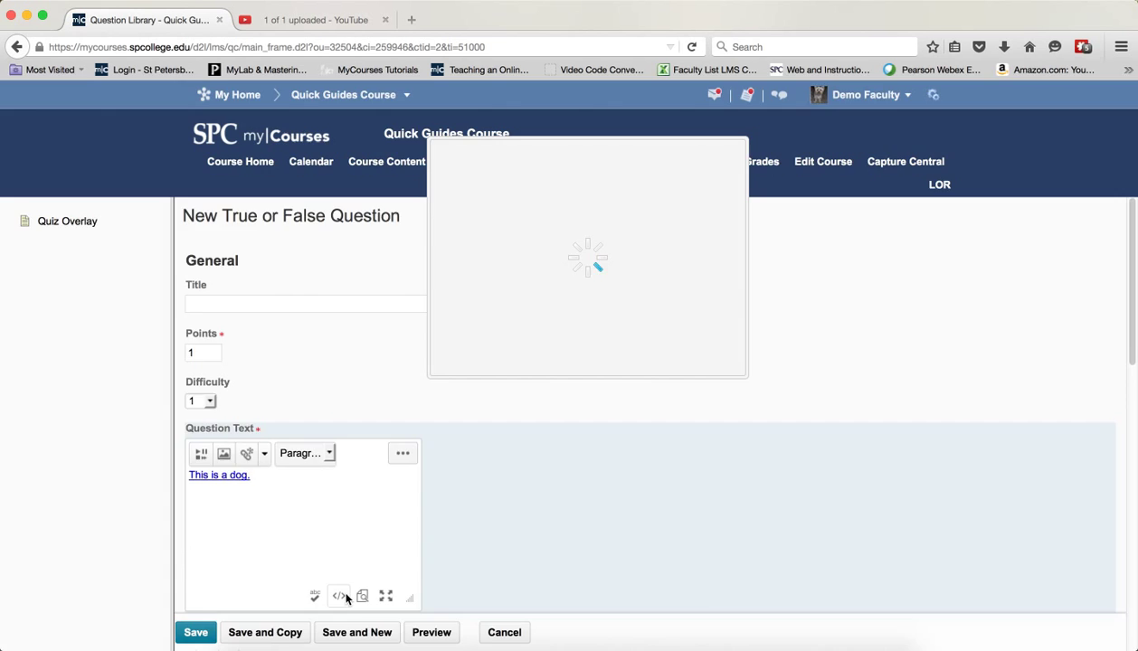
click(340, 597)
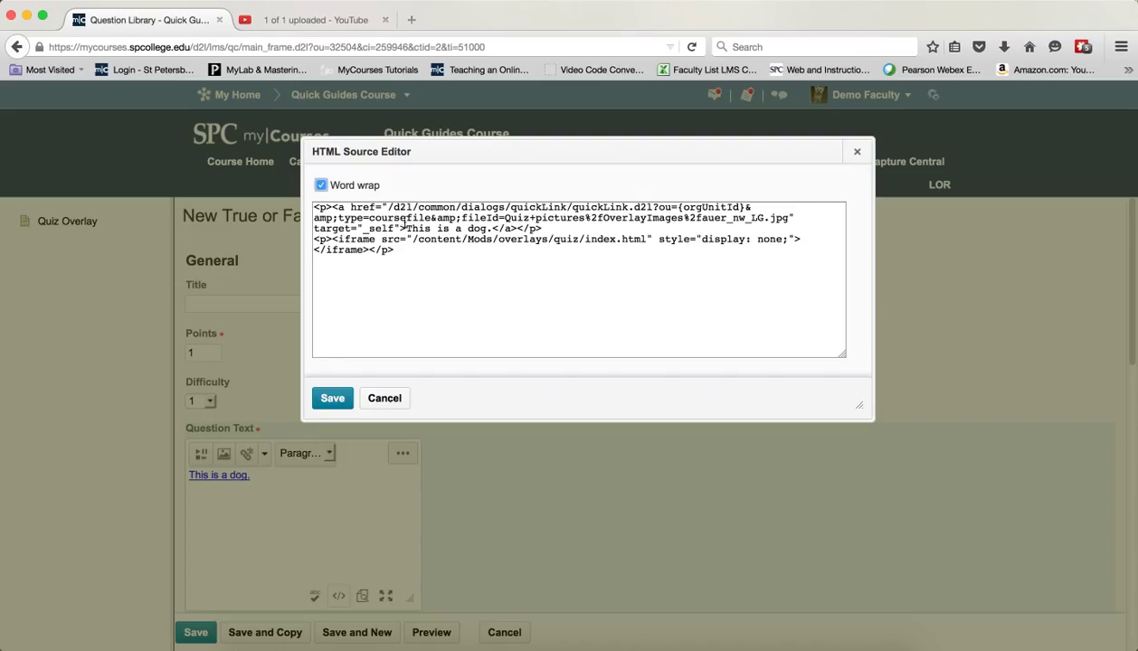
click(403, 228)
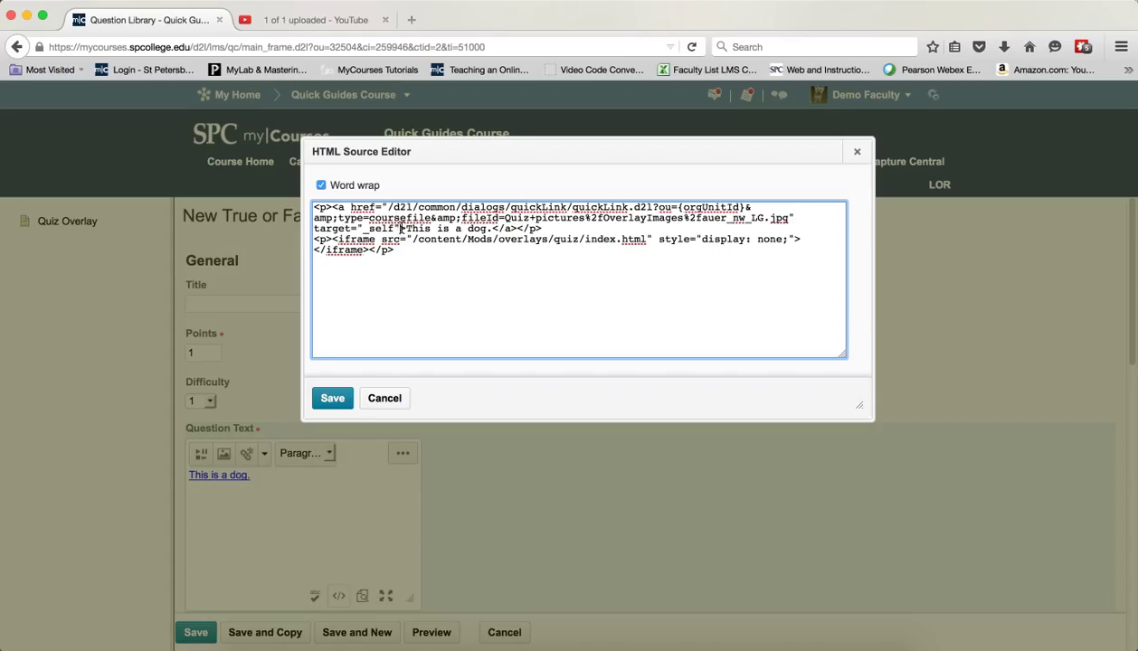
double_click(353, 228)
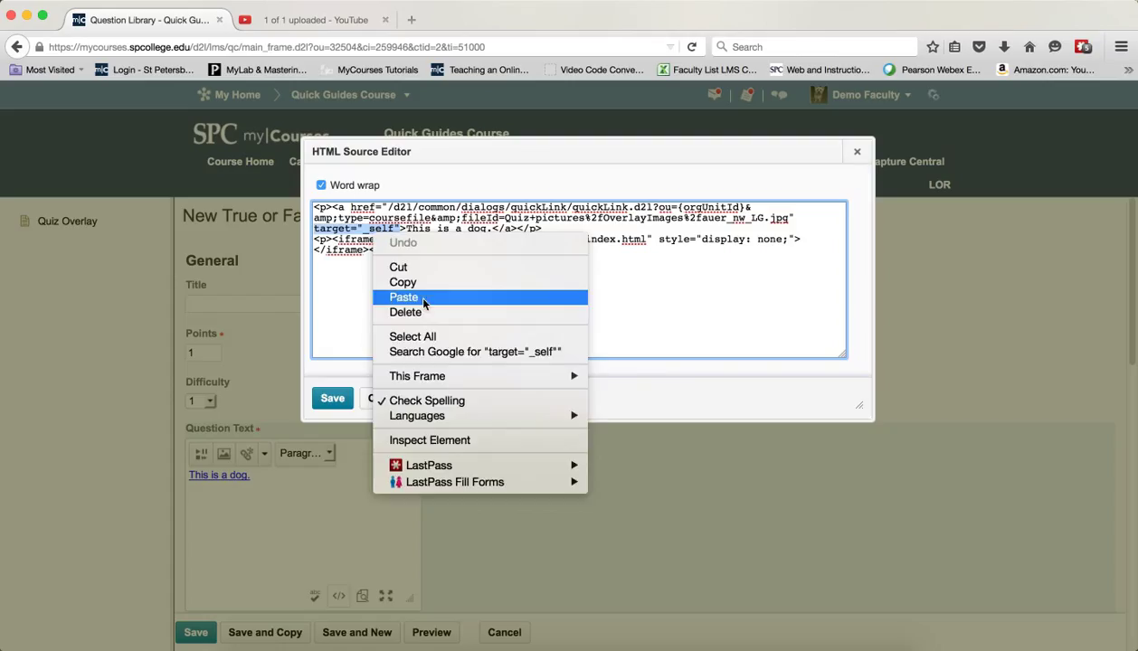
click(403, 297)
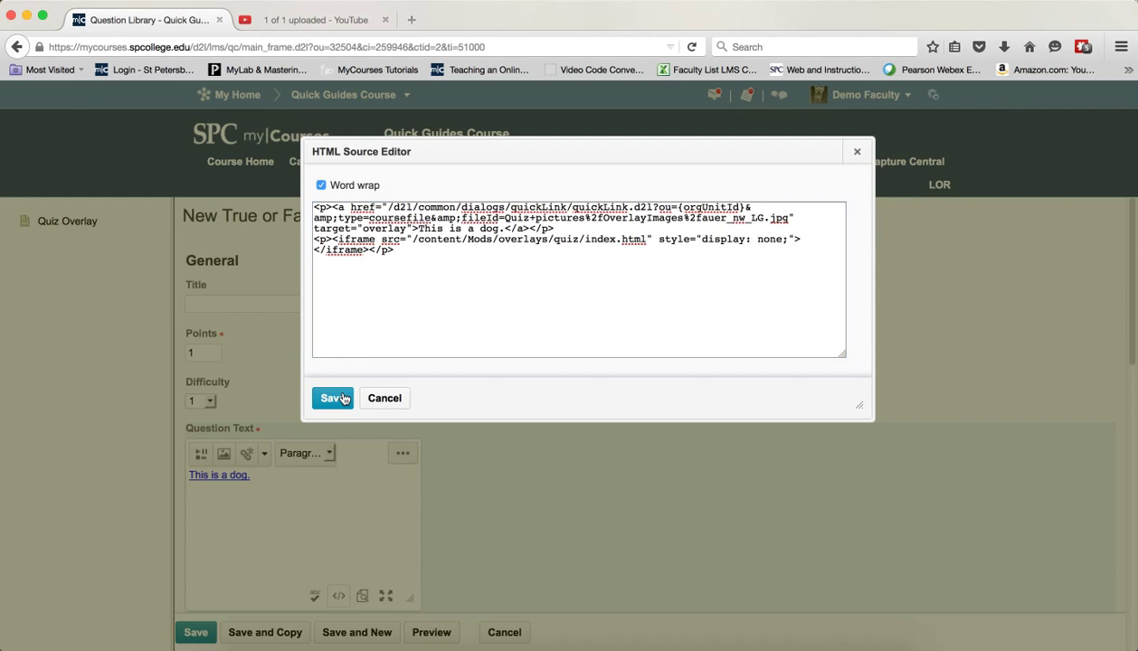
click(332, 398)
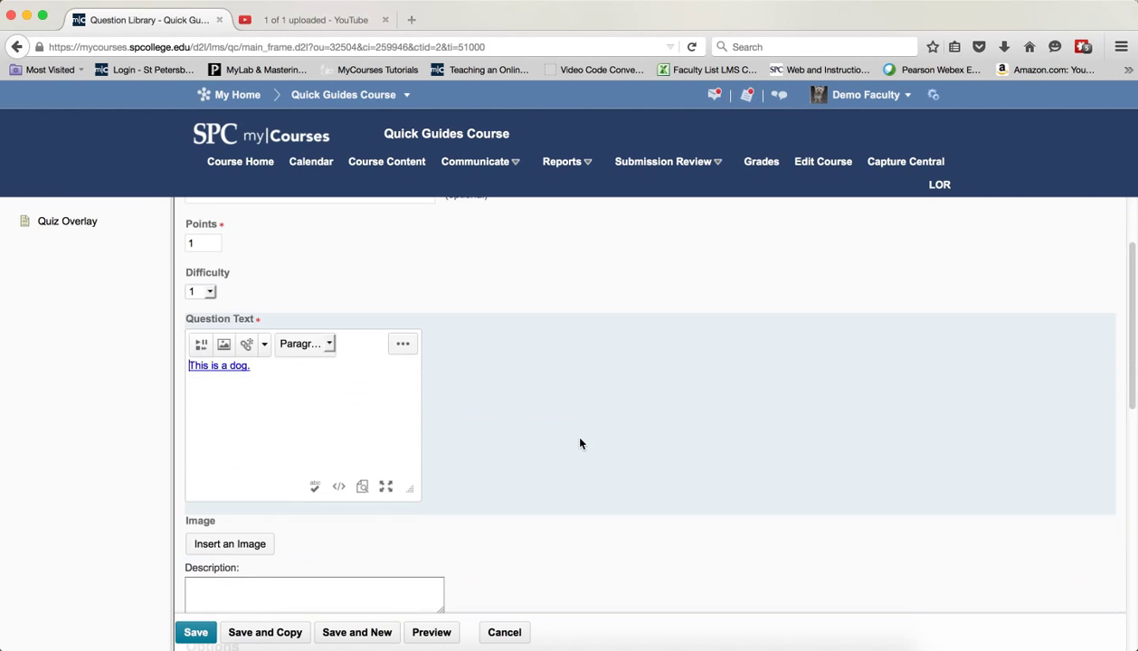
Weight the True answer 100 so it is the correct choice
scroll(down, 3)
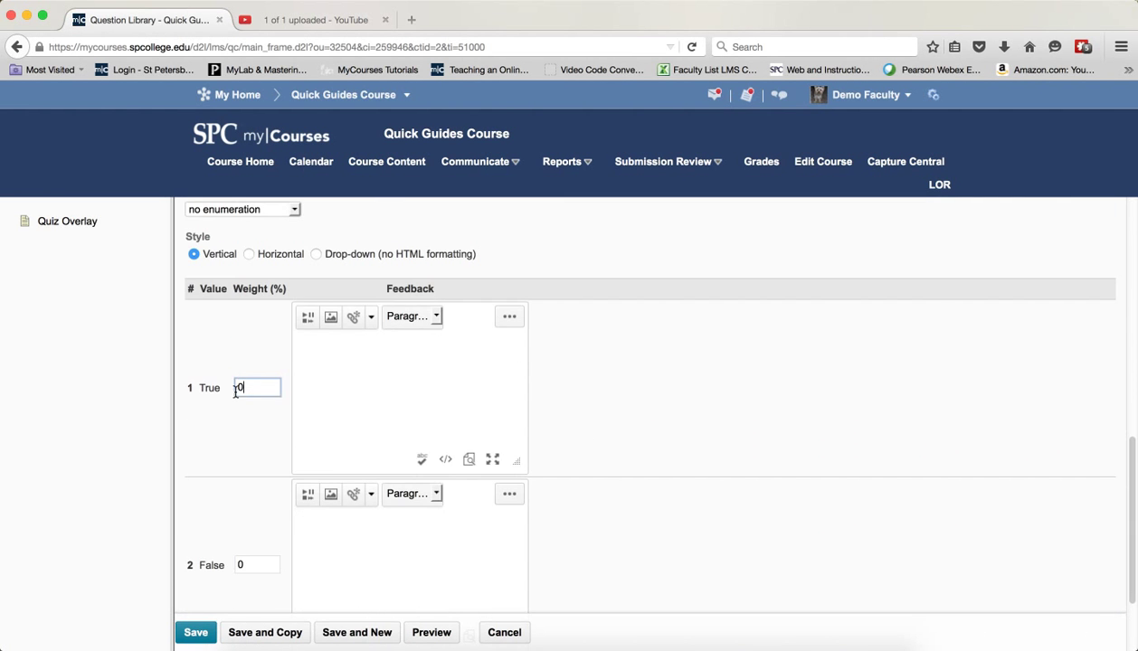
text(100)
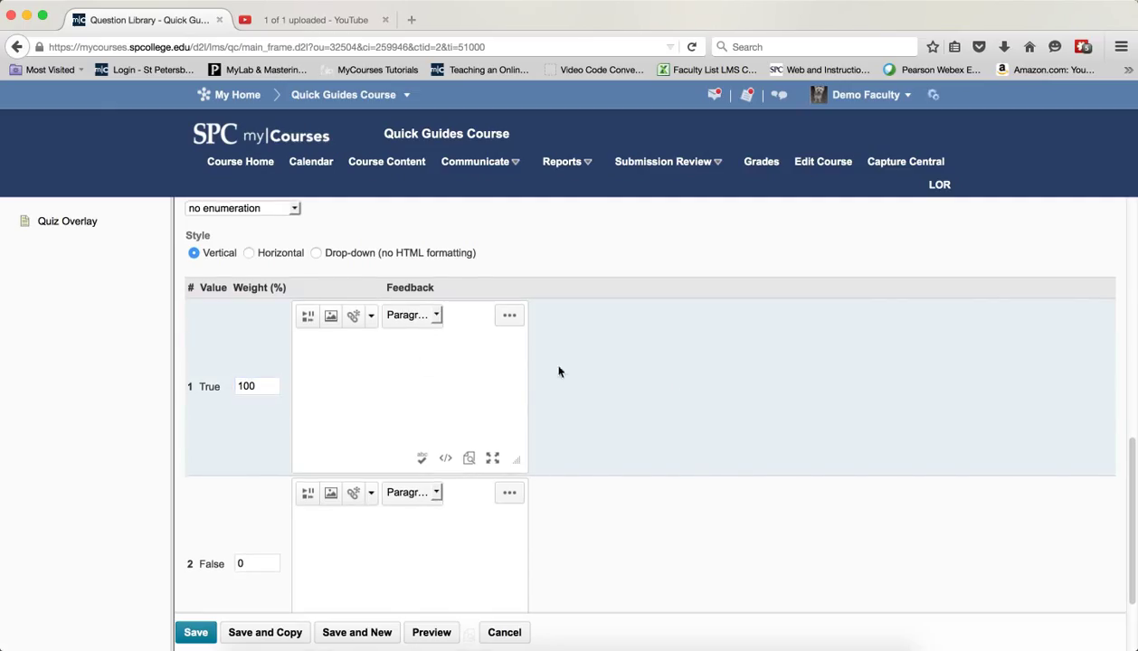
mouse_move(361, 373)
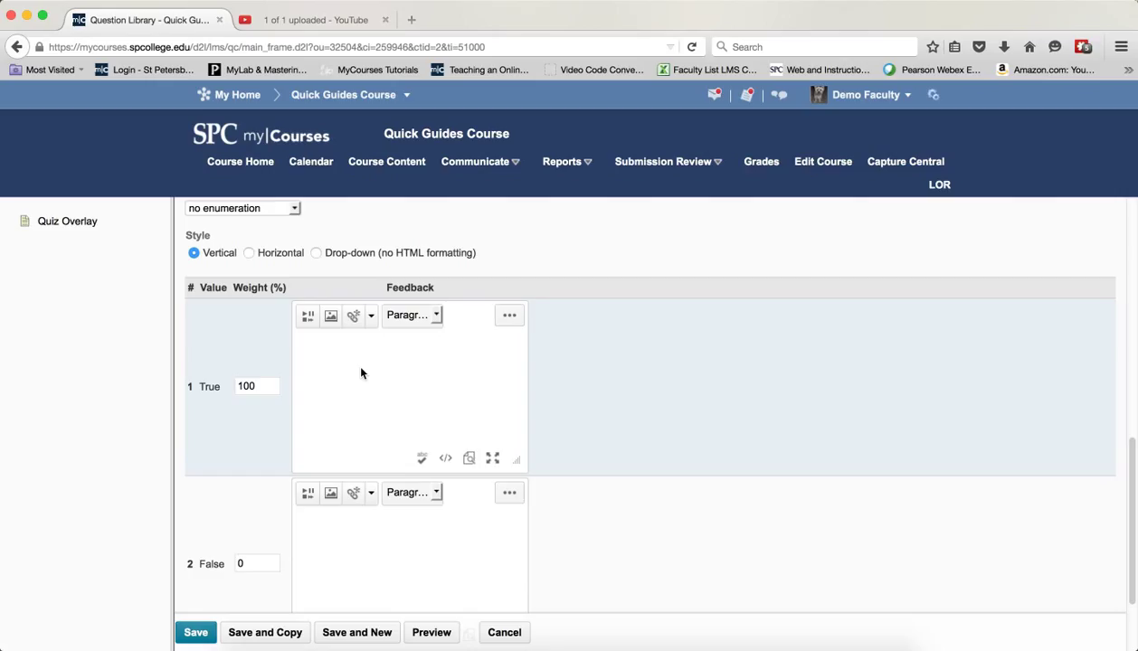
mouse_move(416, 395)
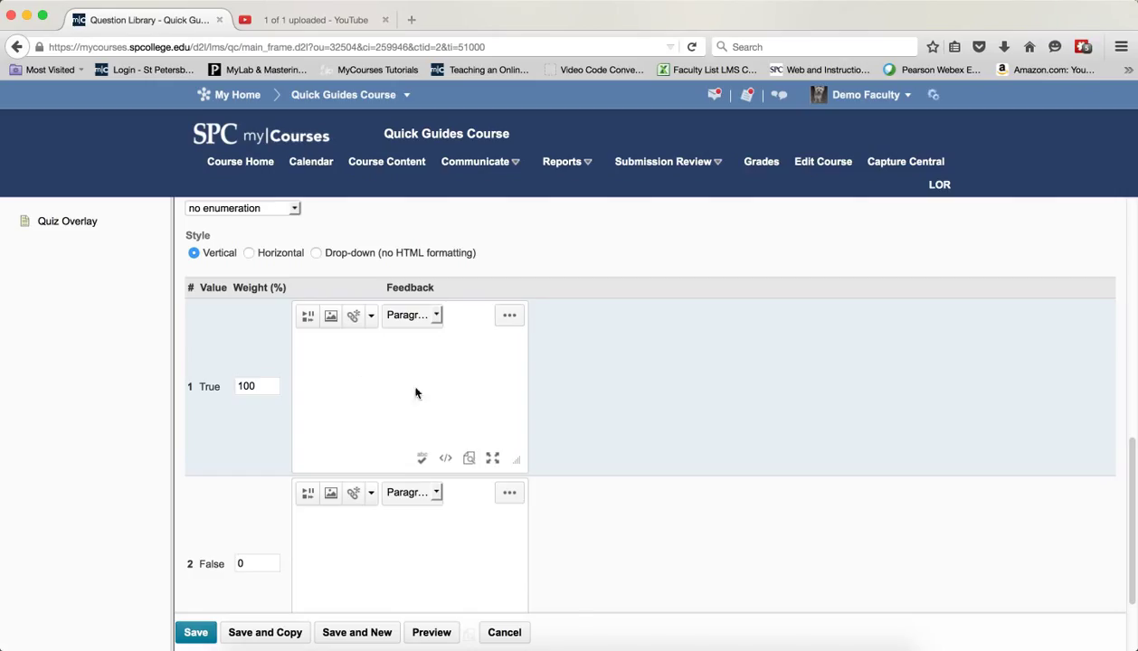
mouse_move(575, 618)
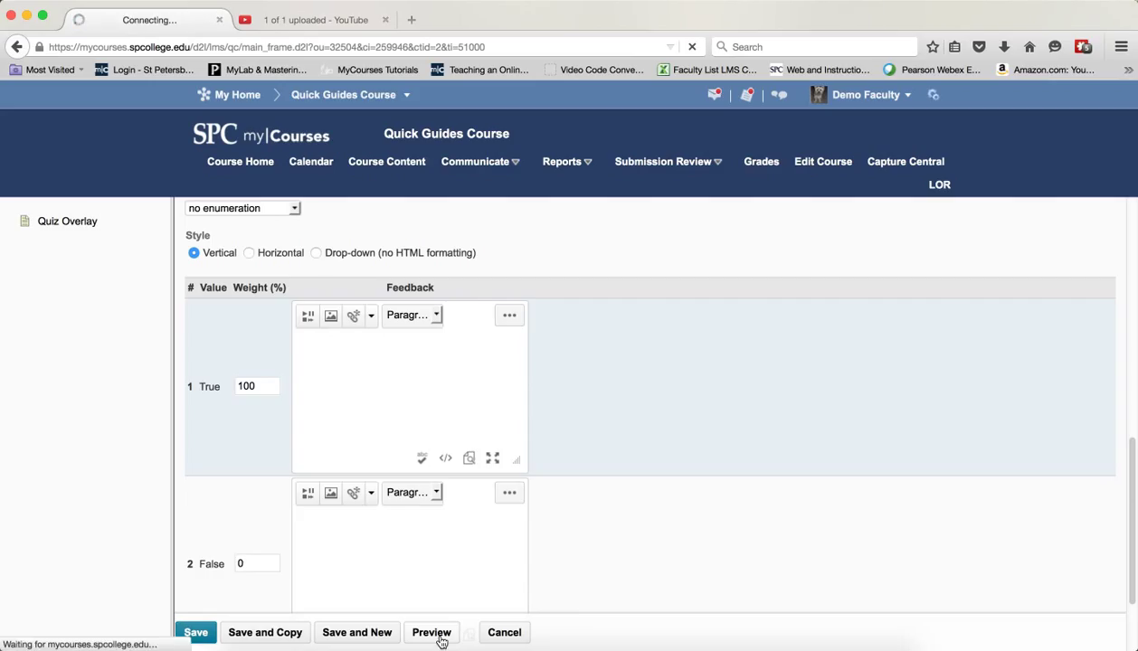
Preview the question, confirm the dog link opens its image in the overlay, then finish
click(432, 633)
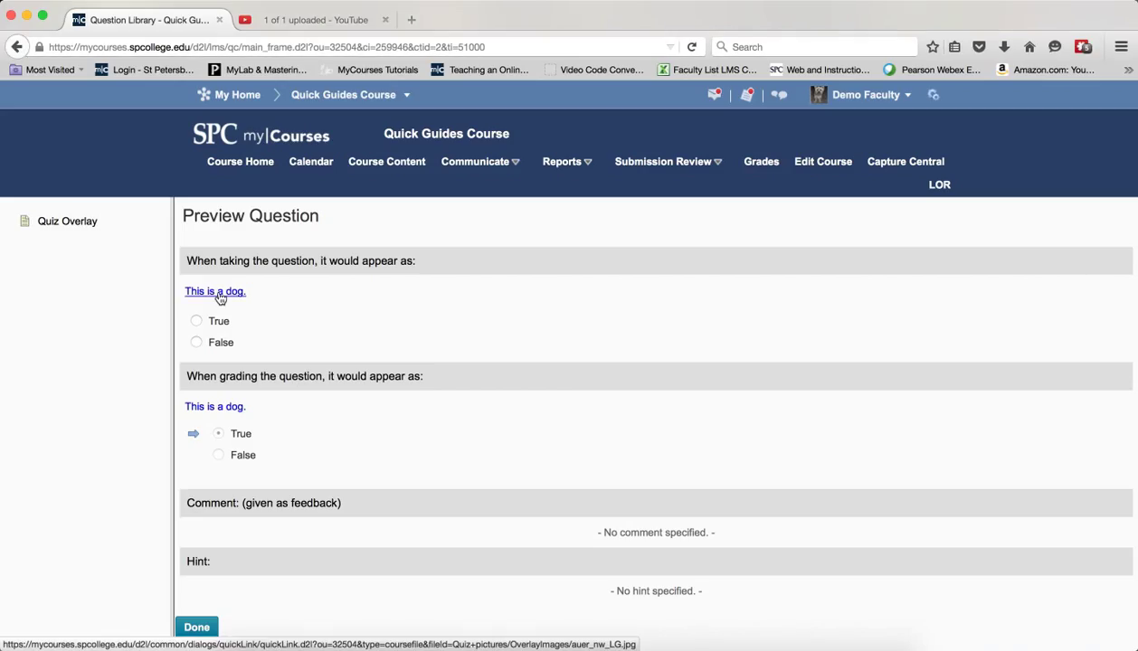
click(213, 291)
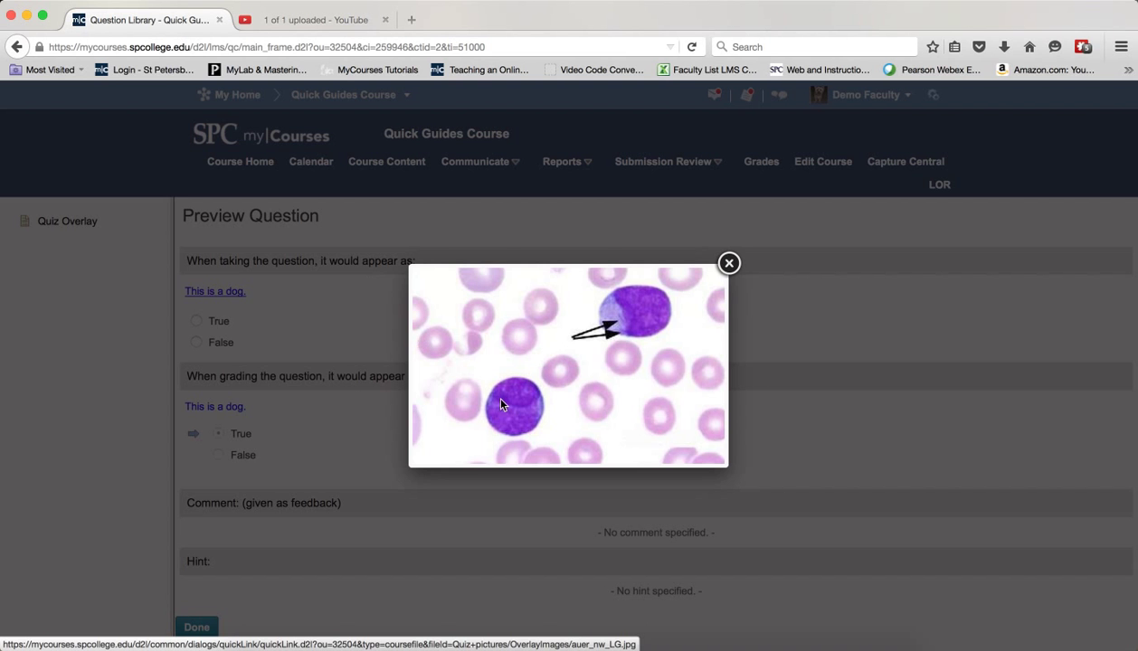
click(728, 264)
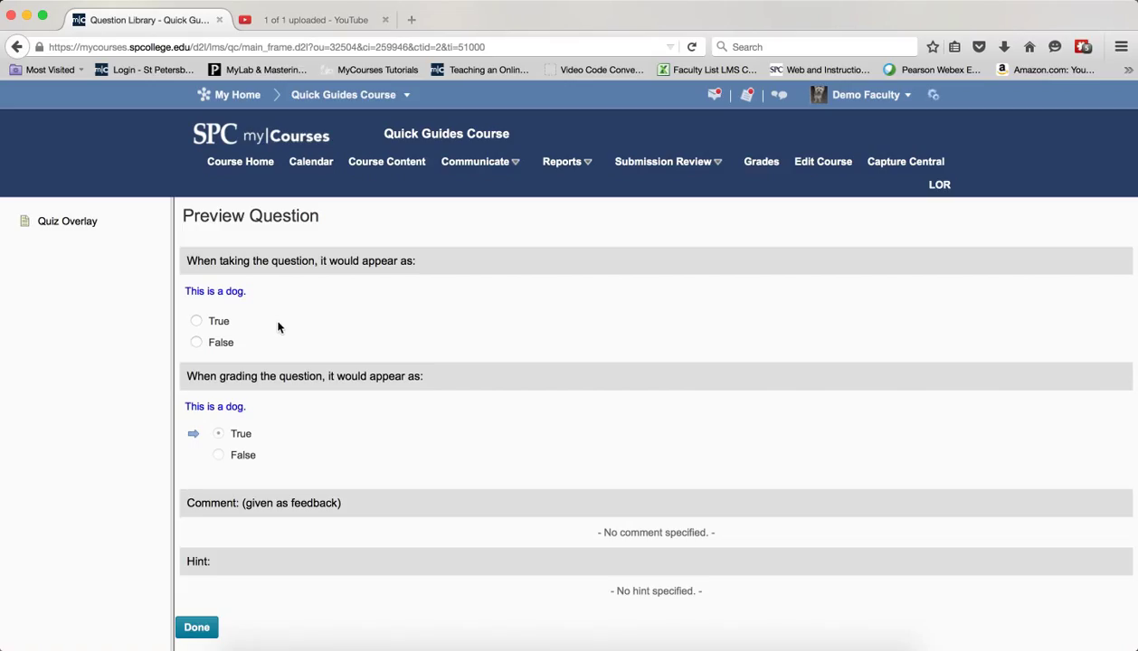
click(195, 626)
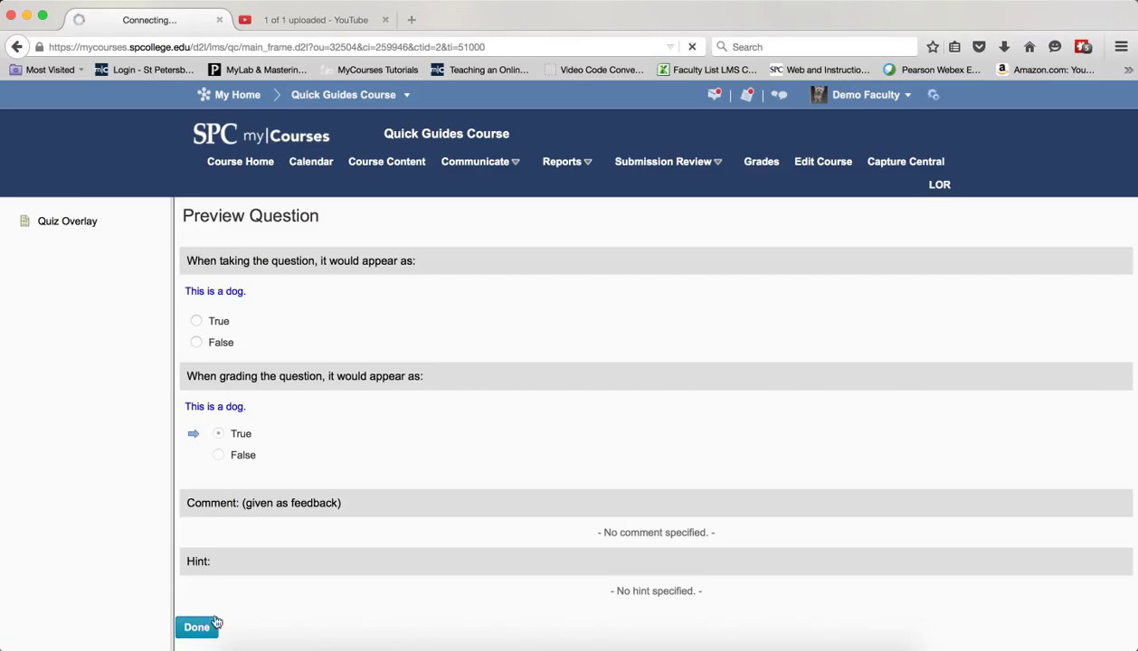
Save the question into the Quiz Overlay question list
click(196, 626)
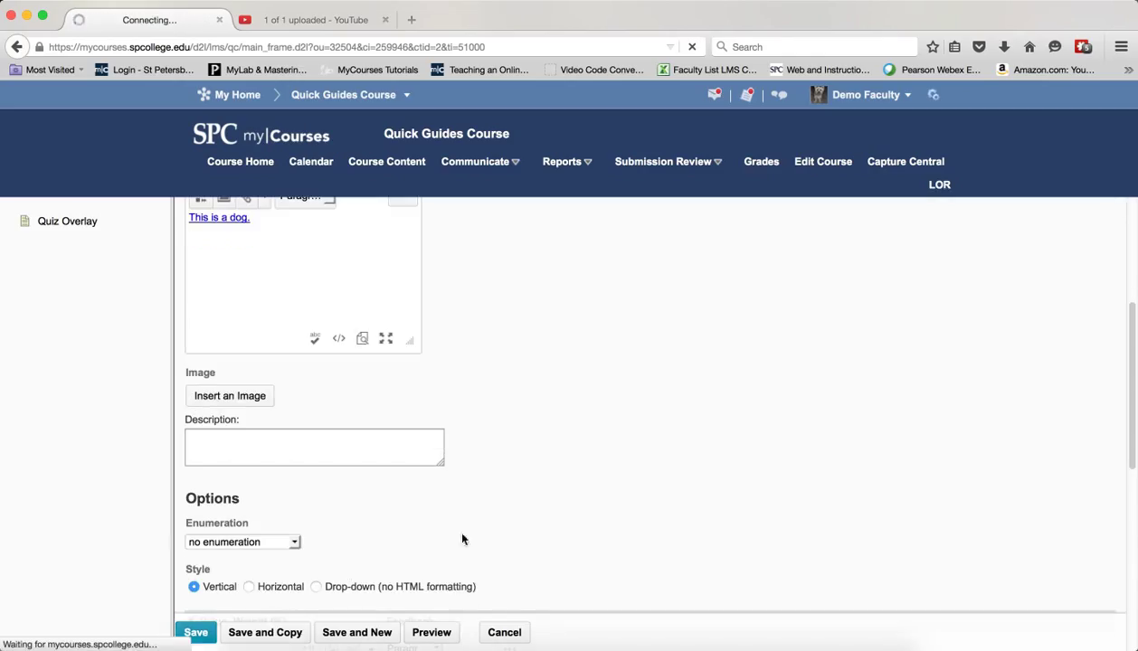
click(195, 633)
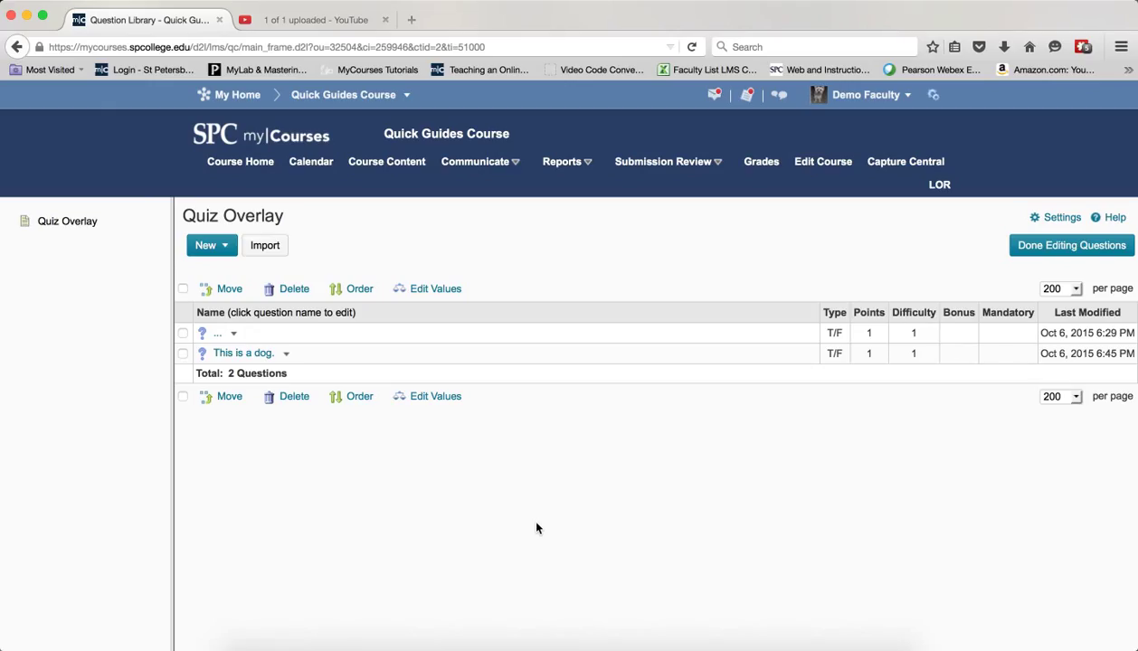
mouse_move(545, 521)
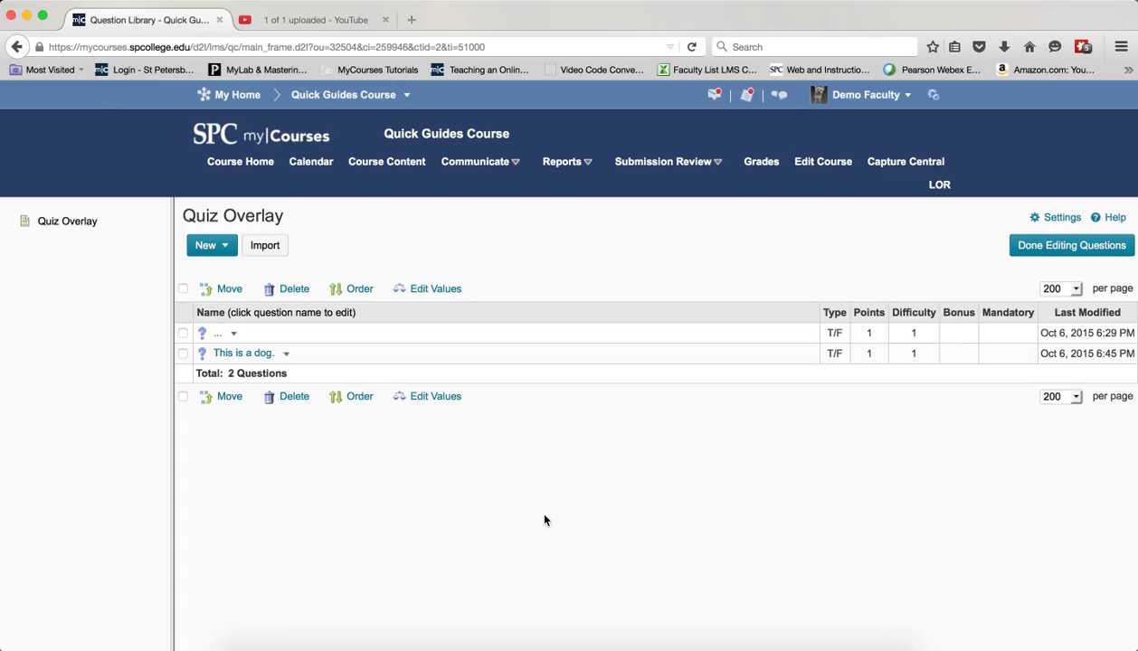